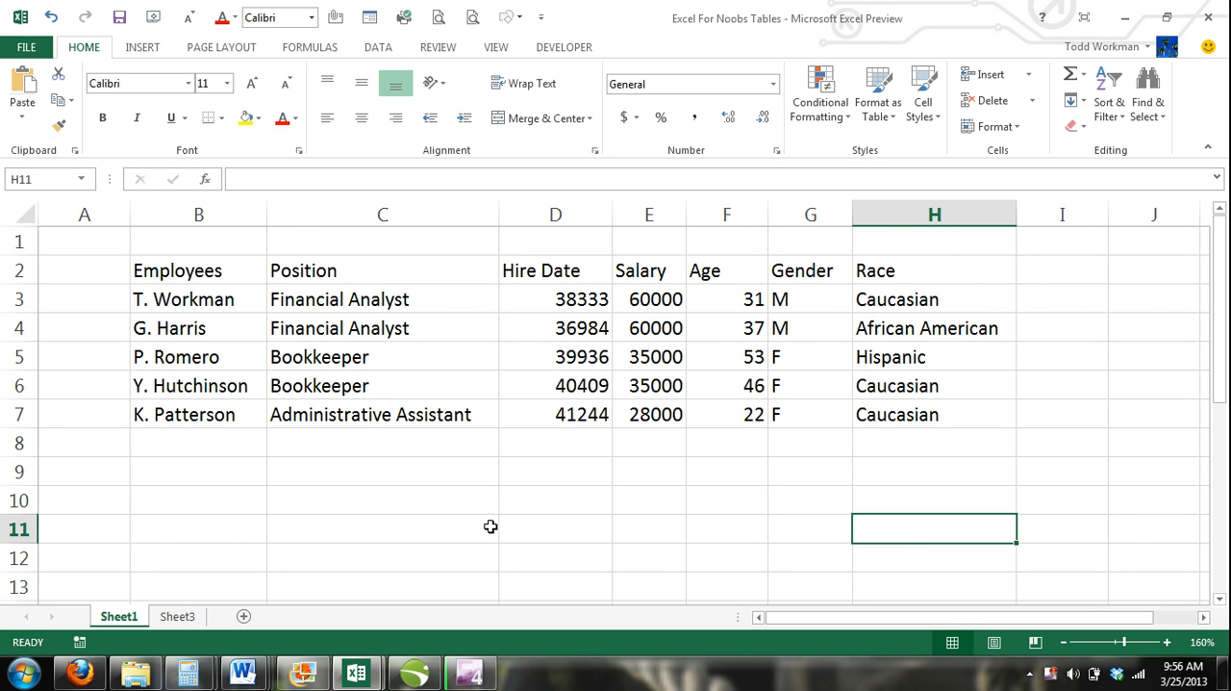
pyautogui.moveTo(223, 298)
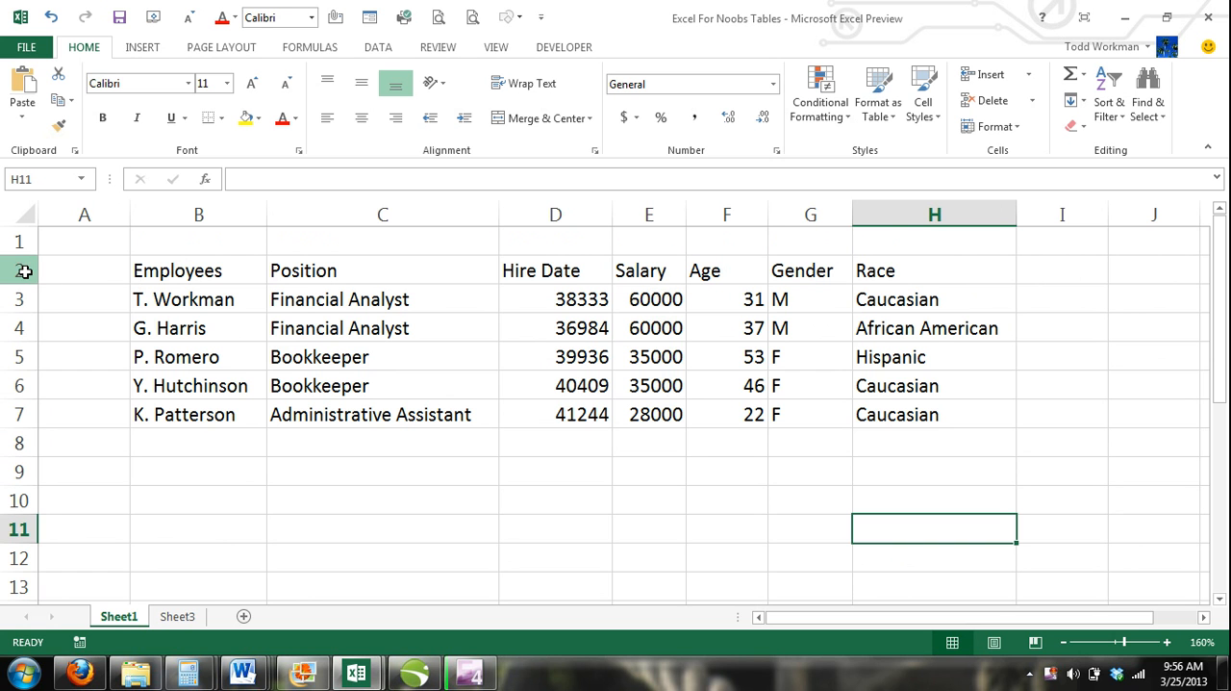
# - Move to an empty cell away from the employee data before selecting B2:H7
pyautogui.click(198, 213)
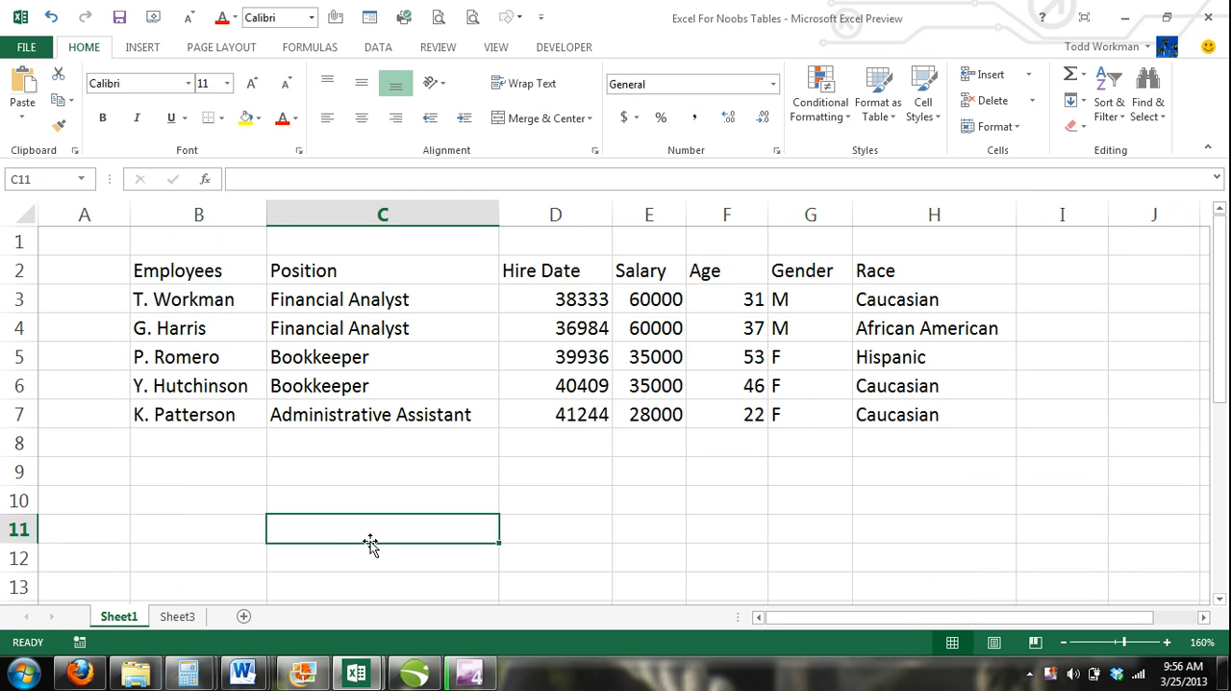
pyautogui.moveTo(66, 336)
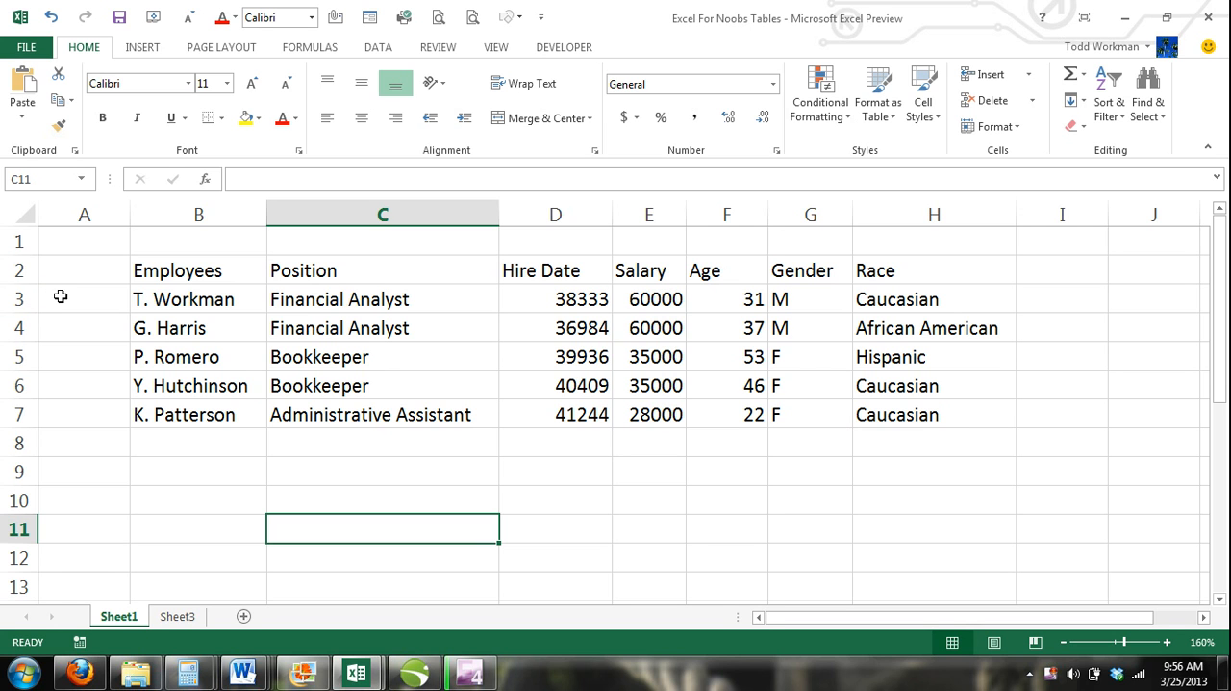
pyautogui.moveTo(470, 284)
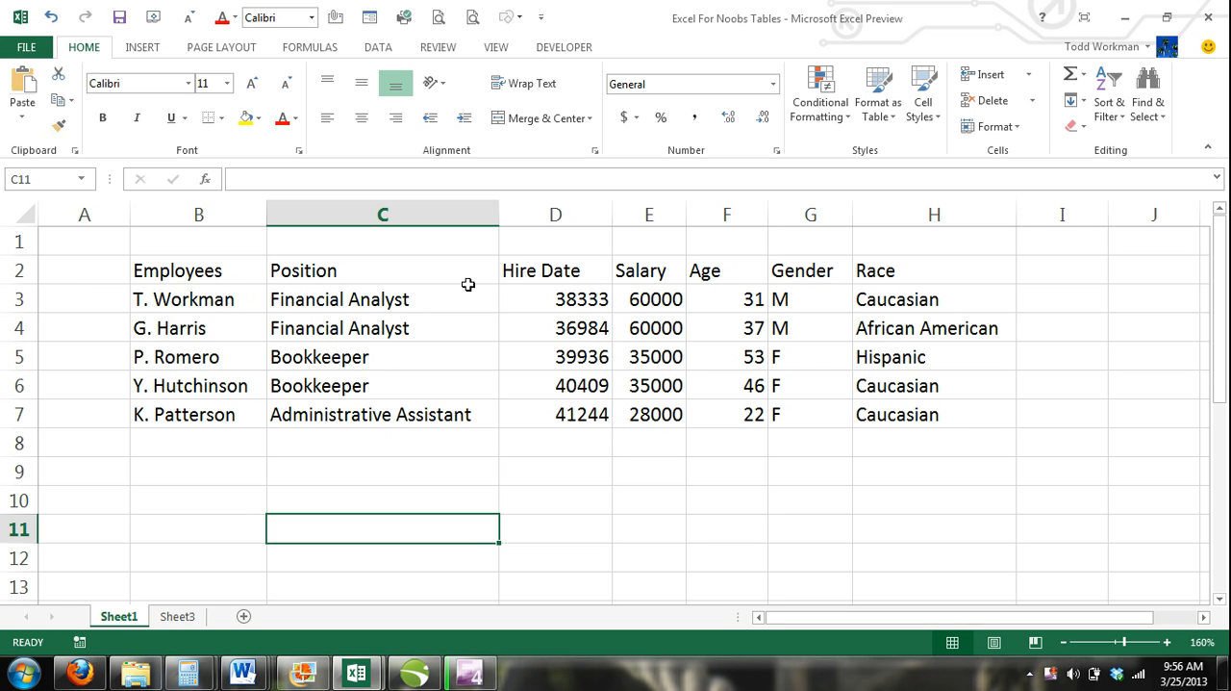
pyautogui.moveTo(966, 285)
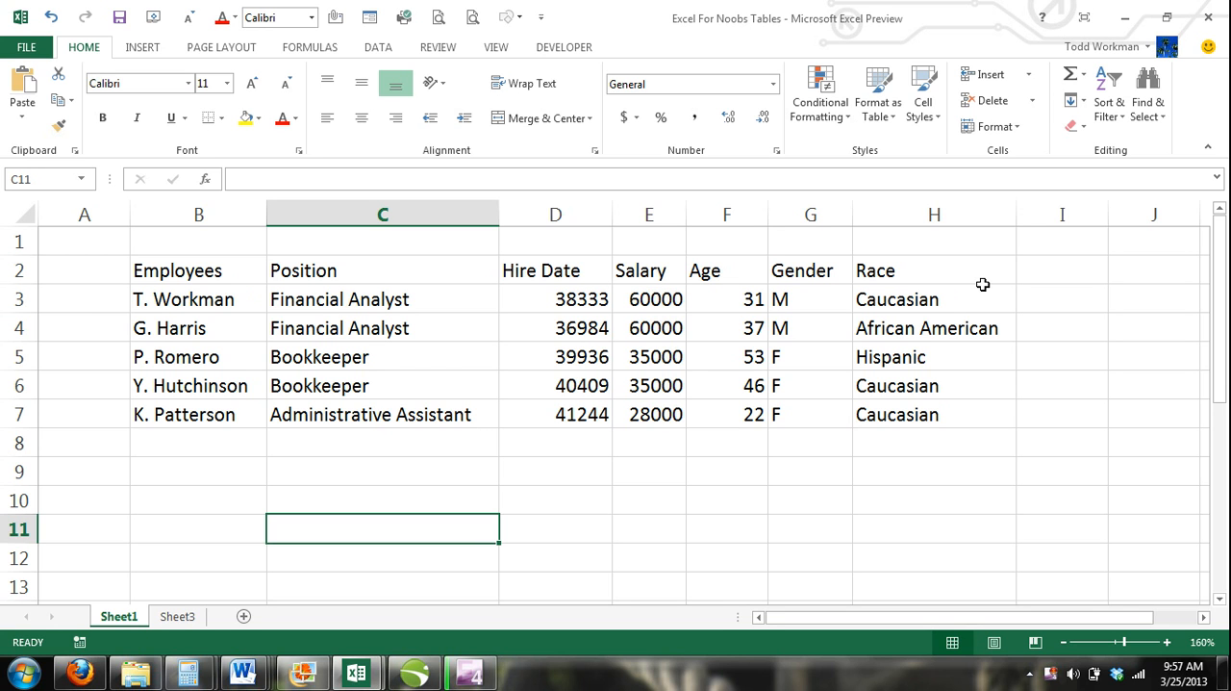
pyautogui.moveTo(388, 273)
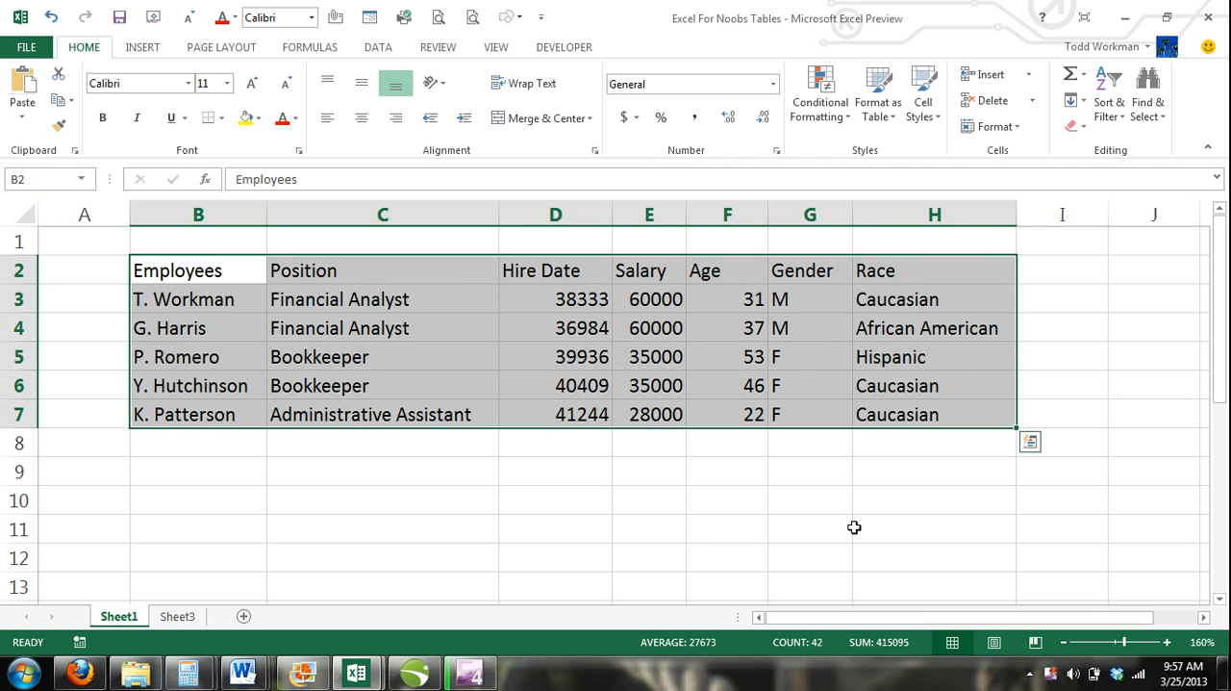
pyautogui.moveTo(852, 523)
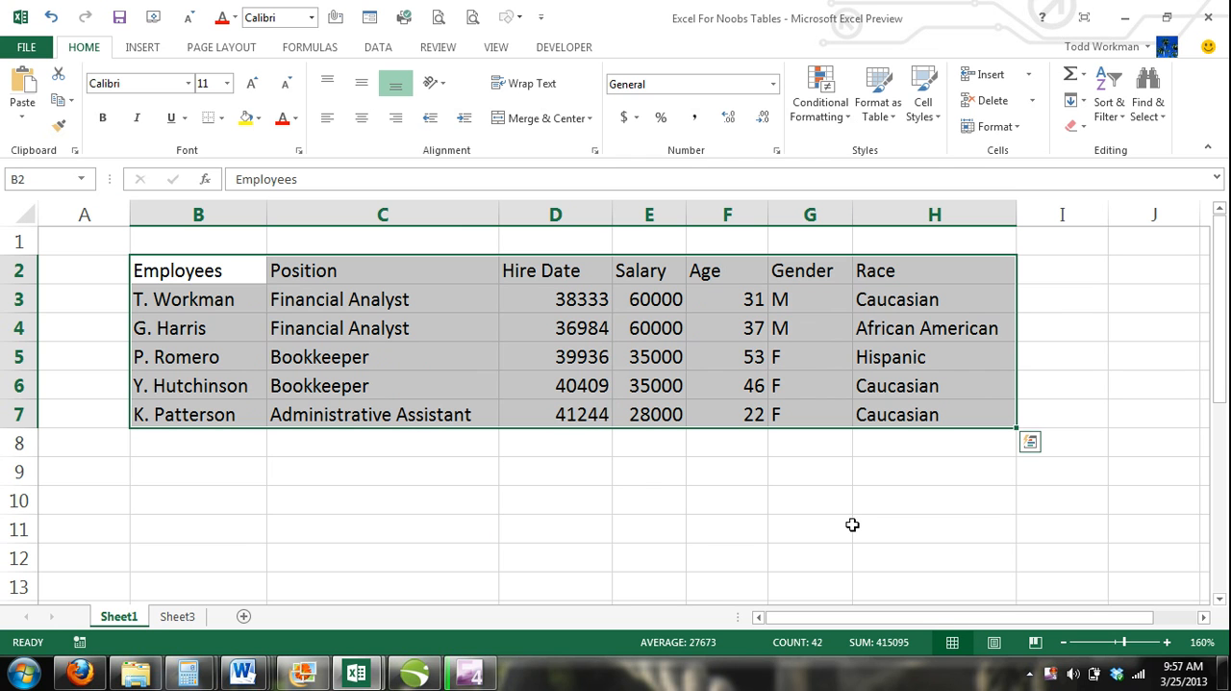
# - Reselect the employee data B2:H7 and go to the Insert commands
pyautogui.click(810, 527)
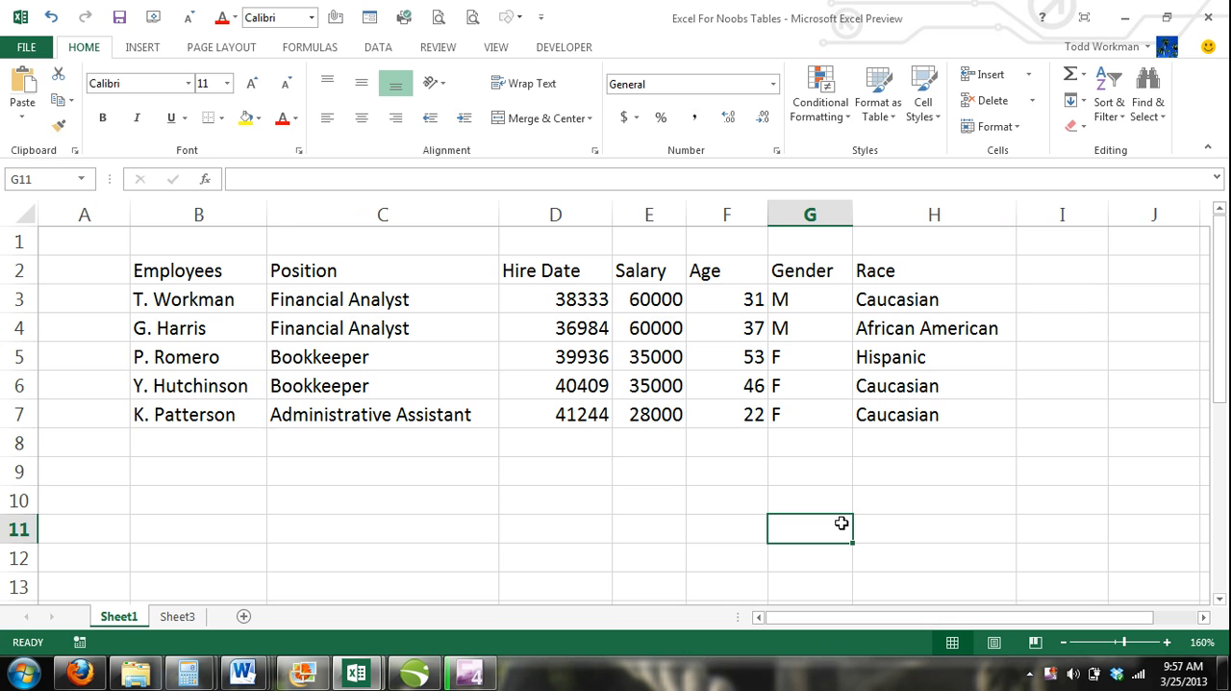
pyautogui.moveTo(825, 516)
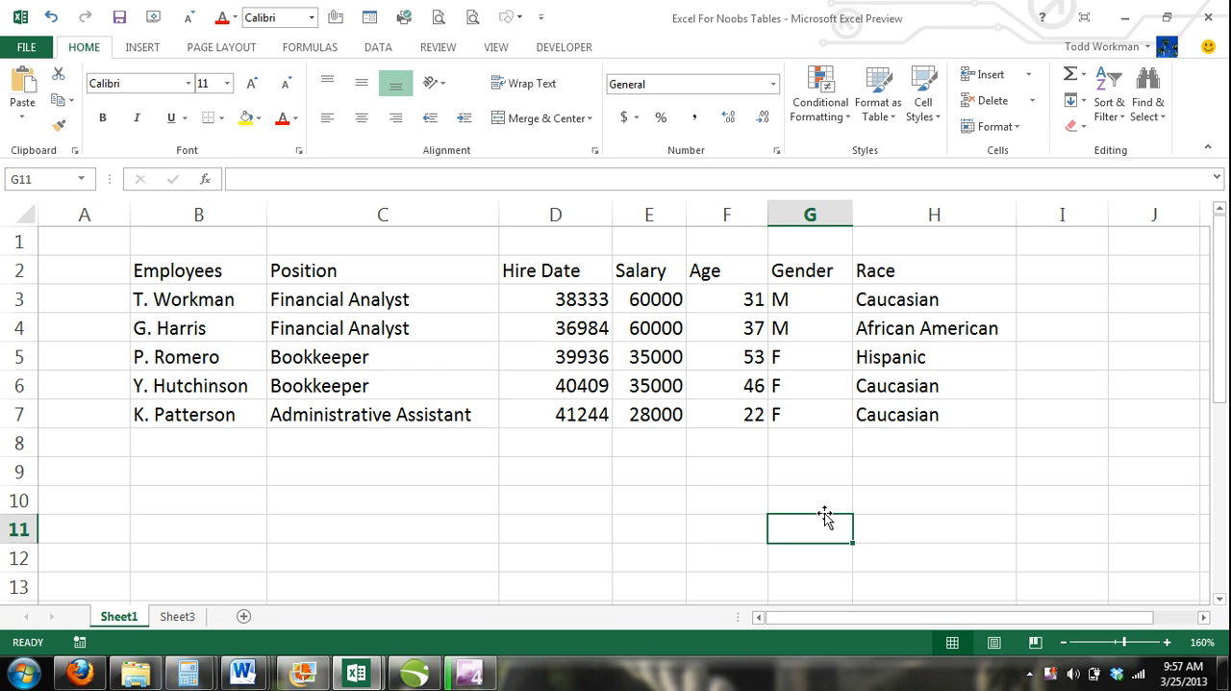
pyautogui.moveTo(689, 493)
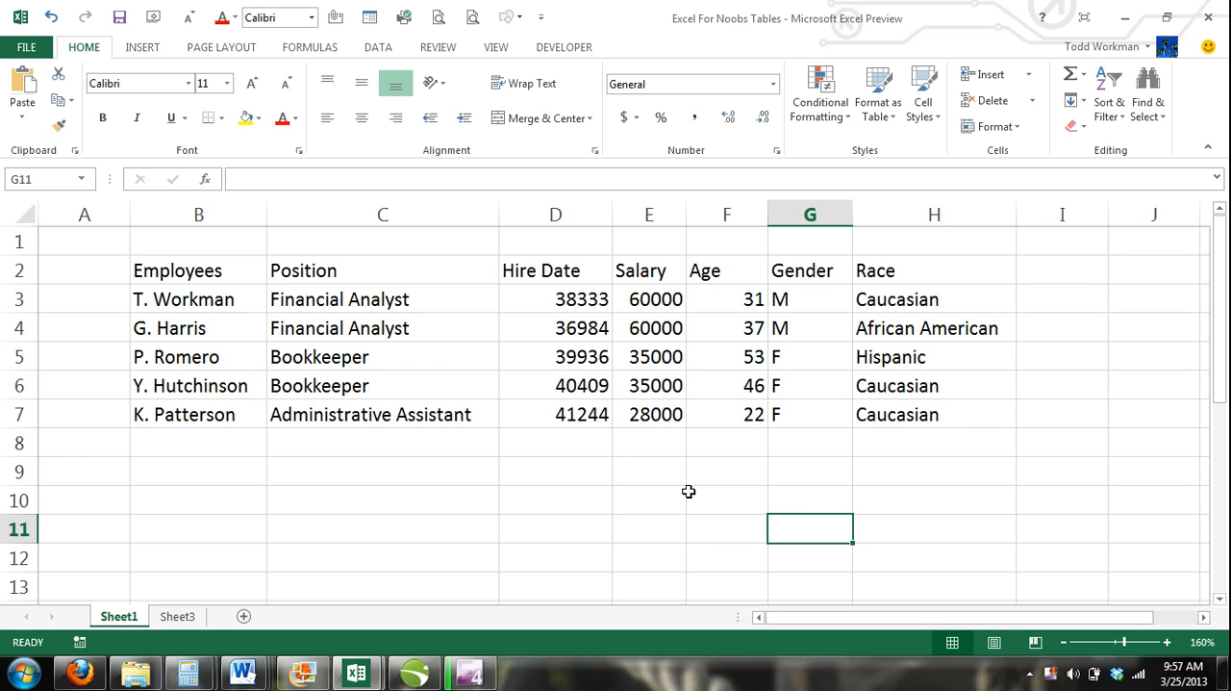
pyautogui.click(198, 269)
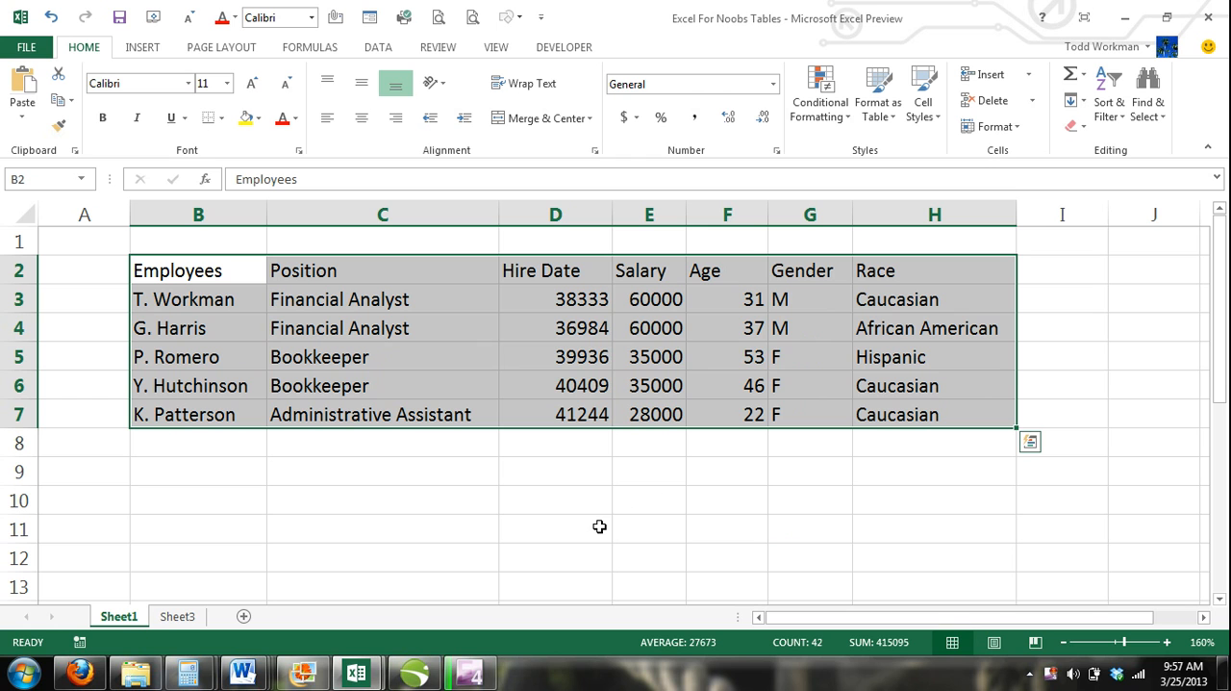
pyautogui.moveTo(169, 50)
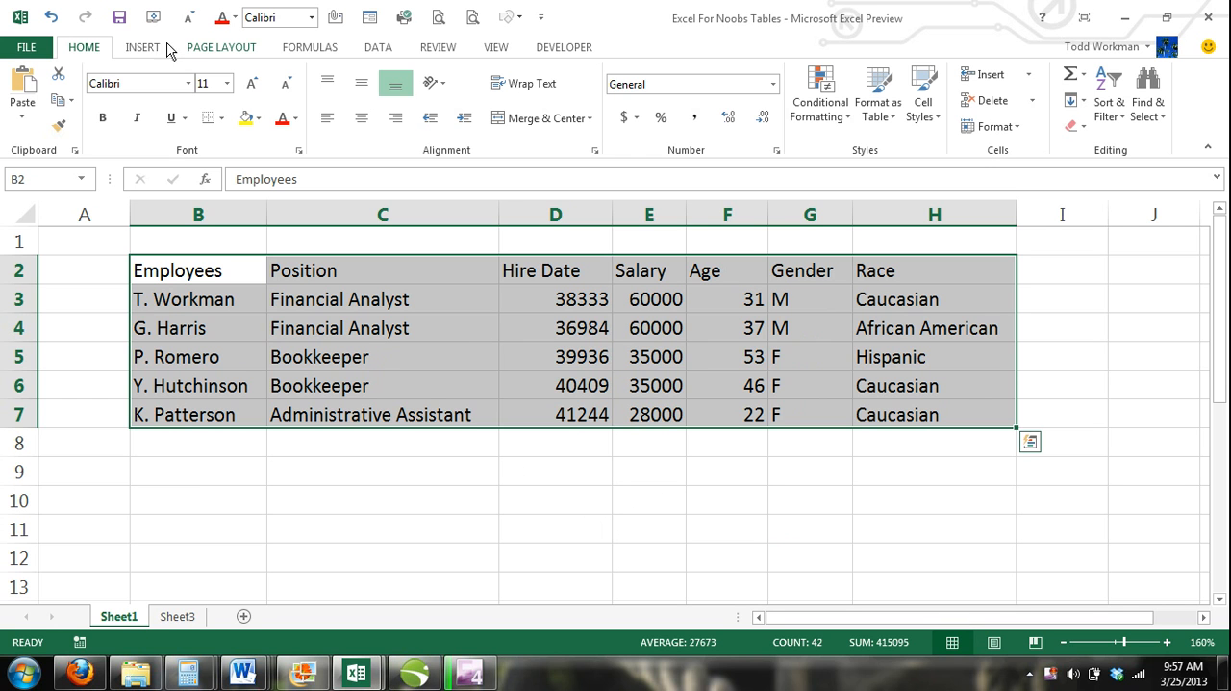
pyautogui.click(142, 46)
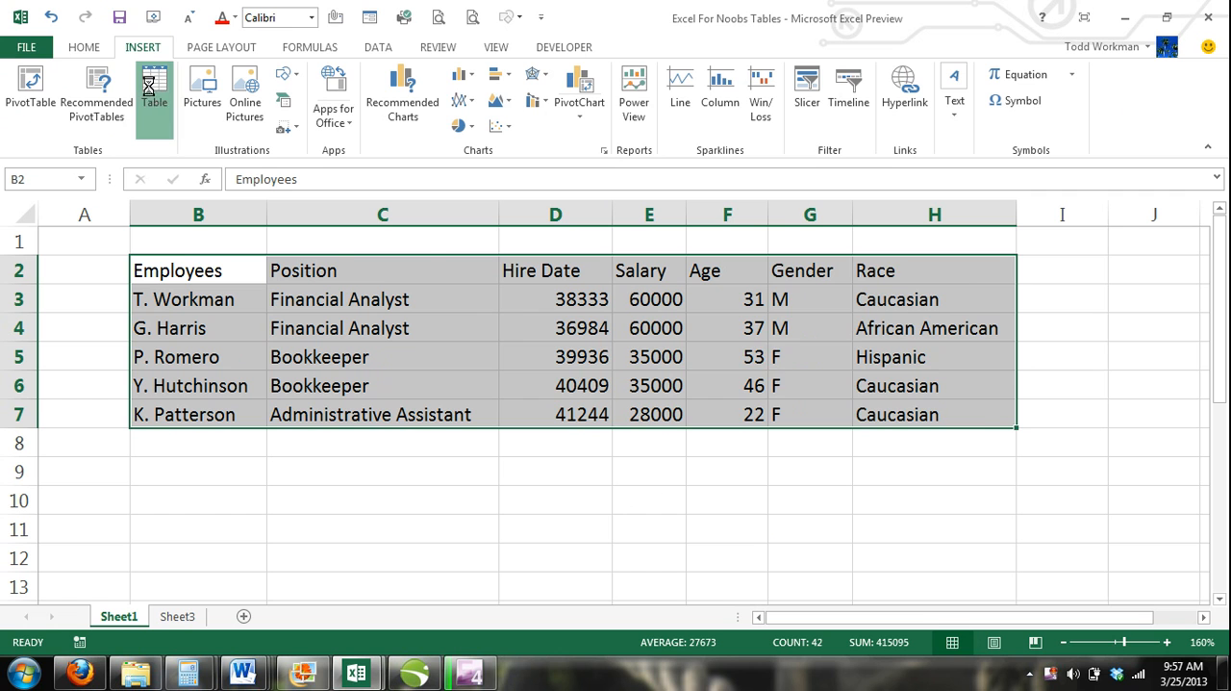
# - Create a table from $B$2:$H$7 with 'My table has headers' kept checked
pyautogui.click(154, 85)
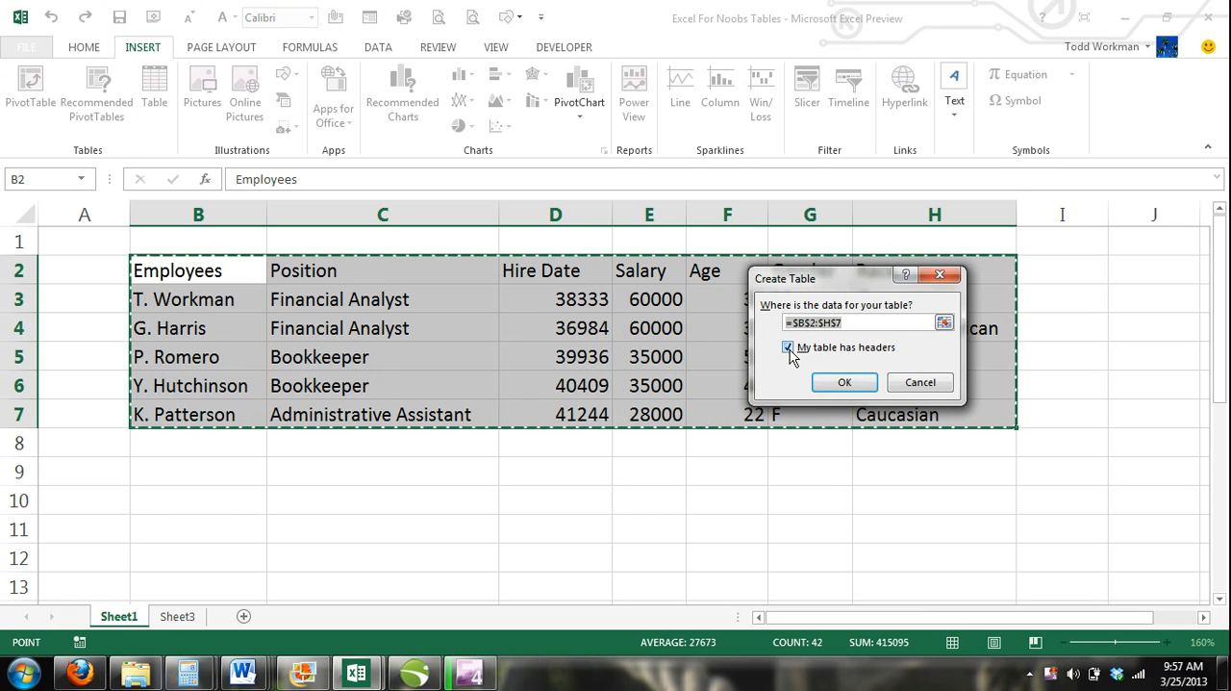
pyautogui.click(788, 347)
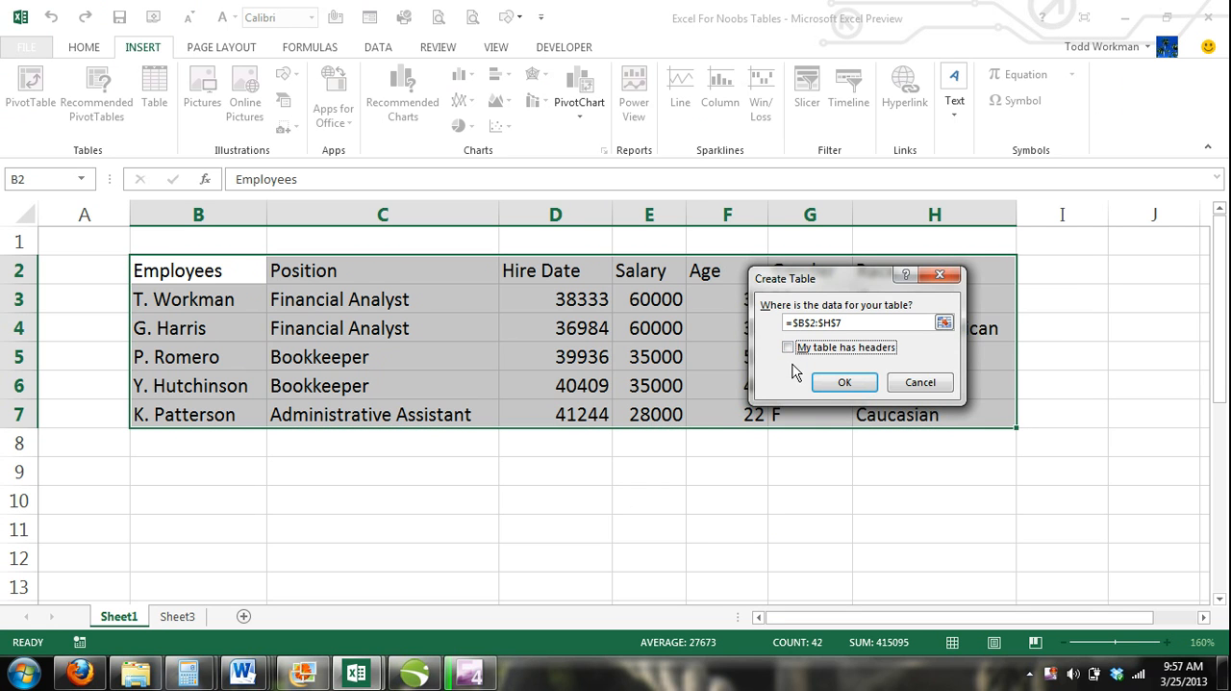
pyautogui.click(788, 346)
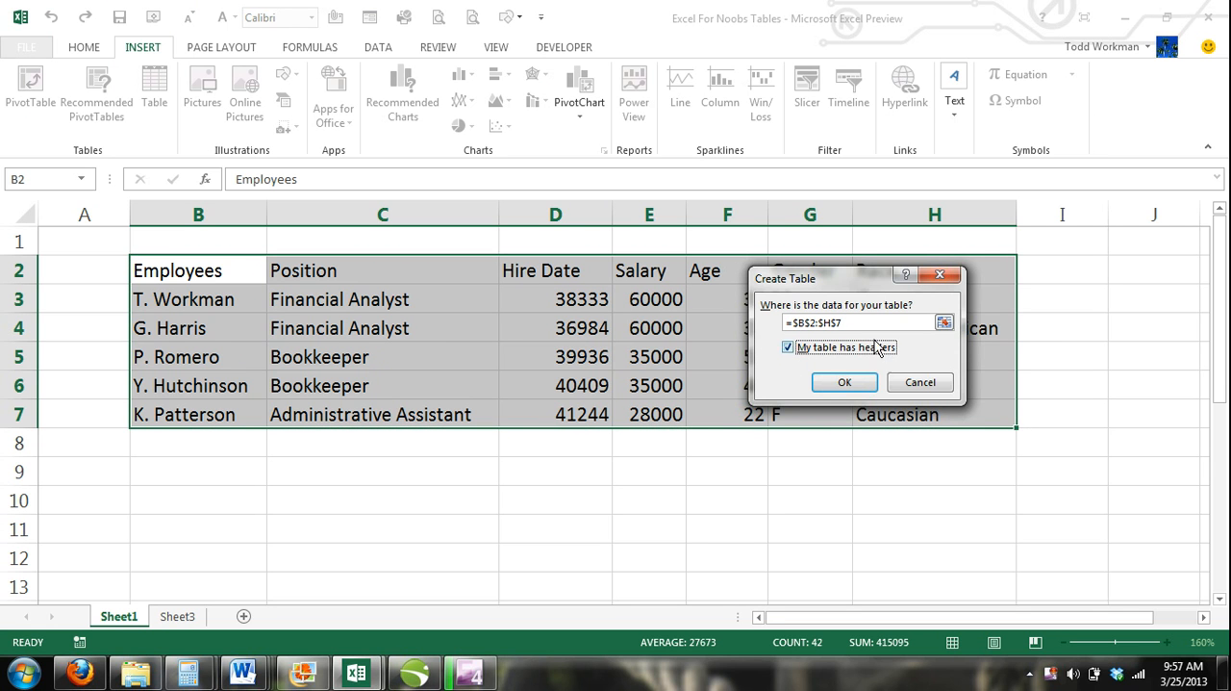
pyautogui.click(789, 346)
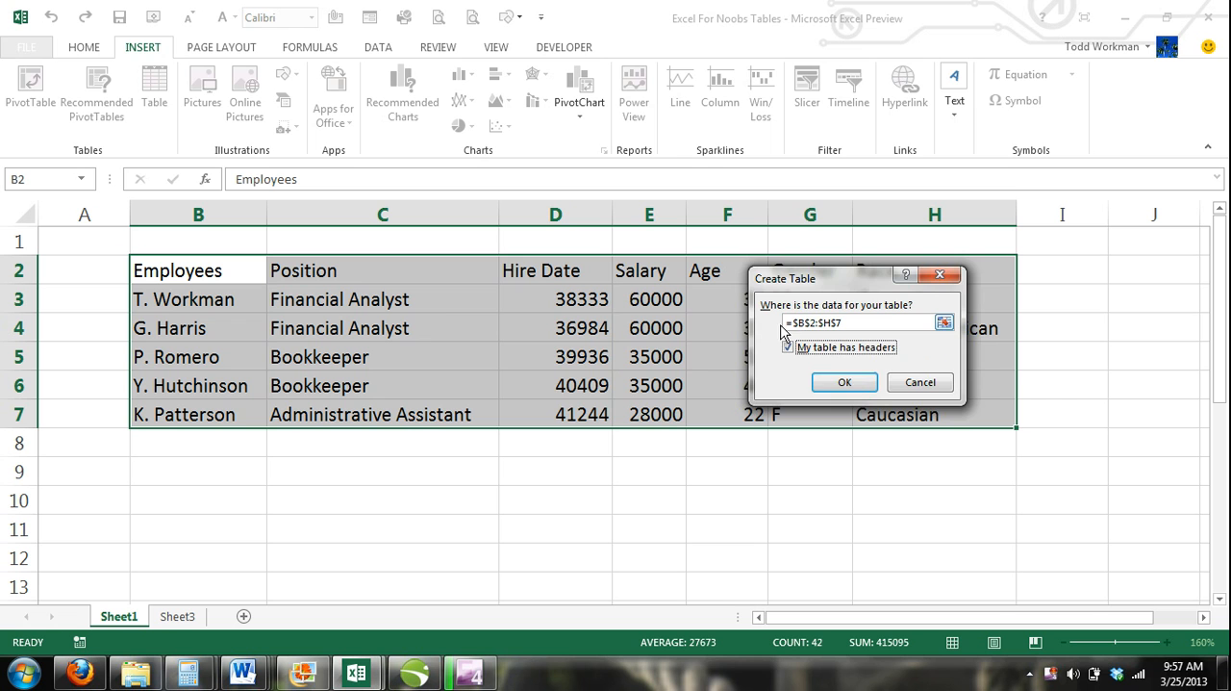
pyautogui.click(843, 381)
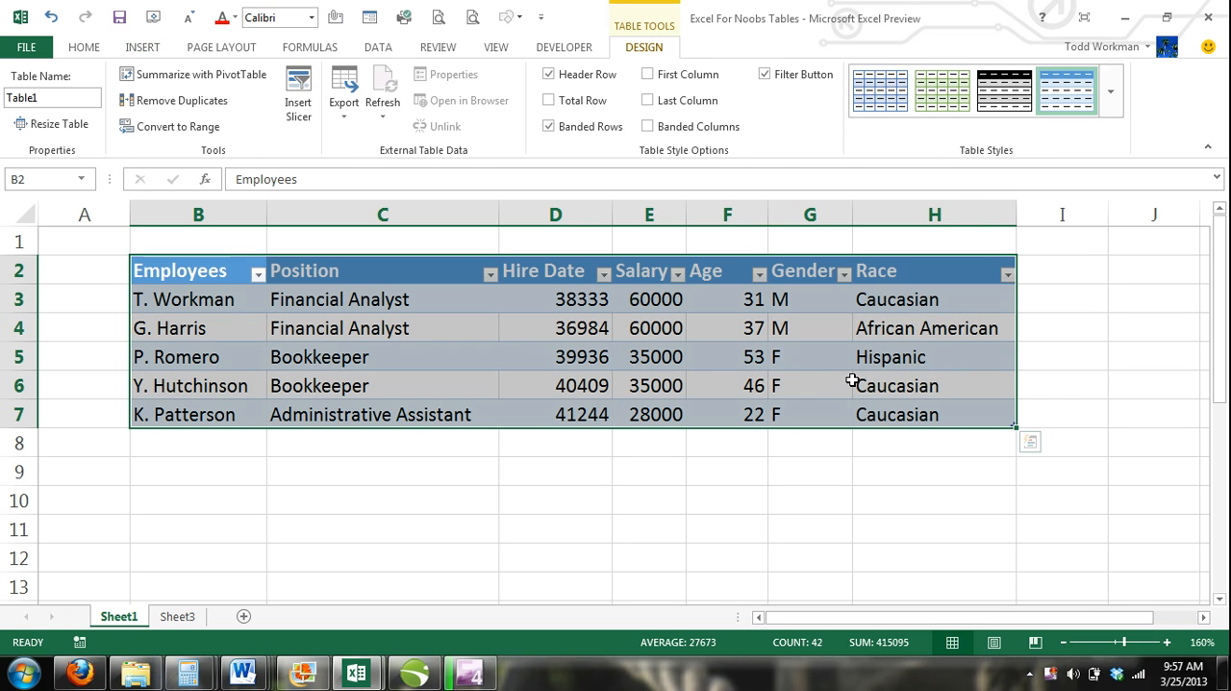
pyautogui.moveTo(1027, 393)
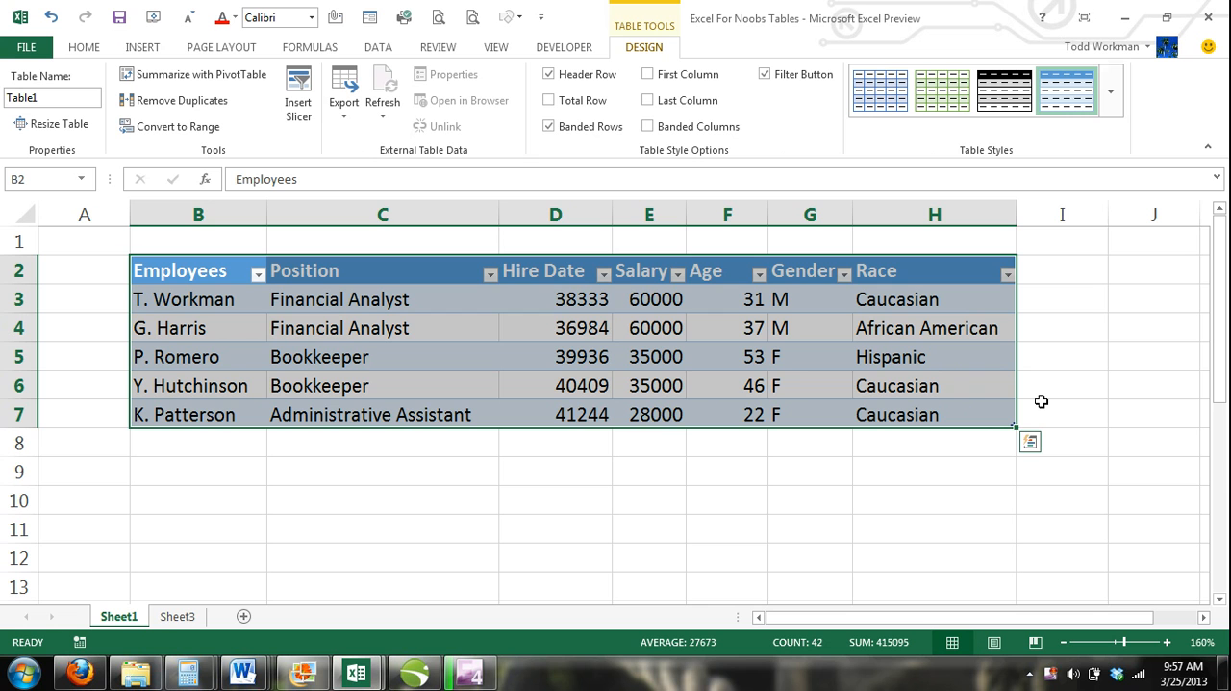
pyautogui.click(1062, 414)
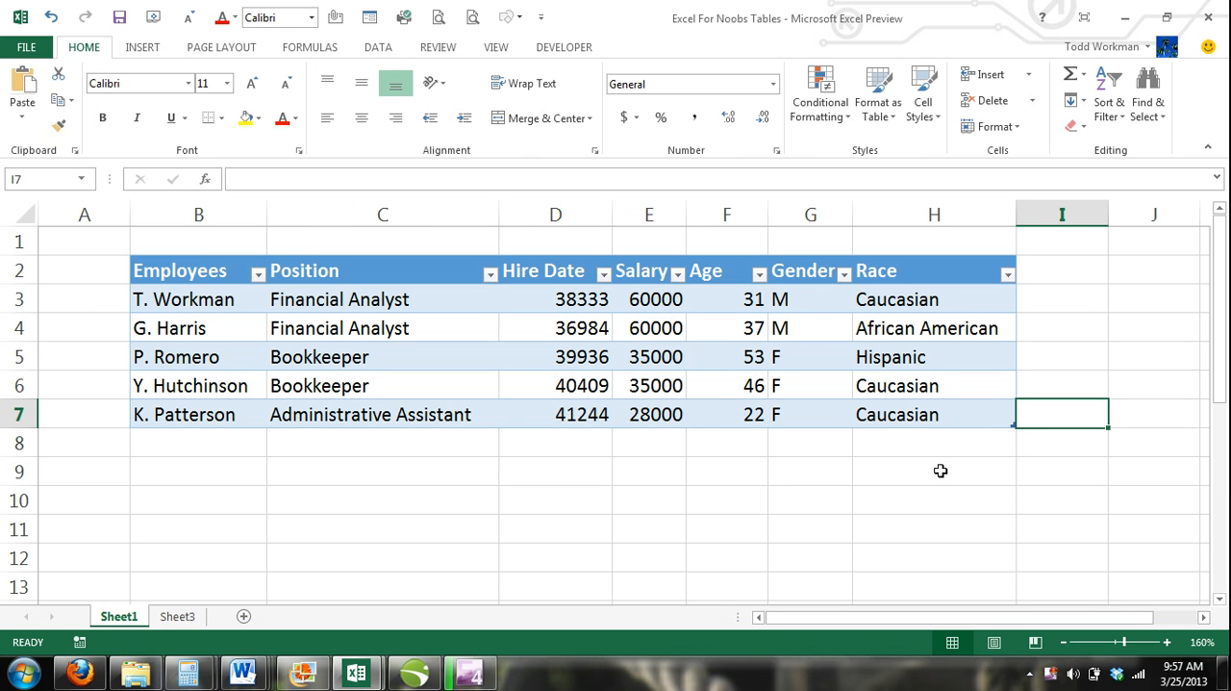
pyautogui.moveTo(670, 463)
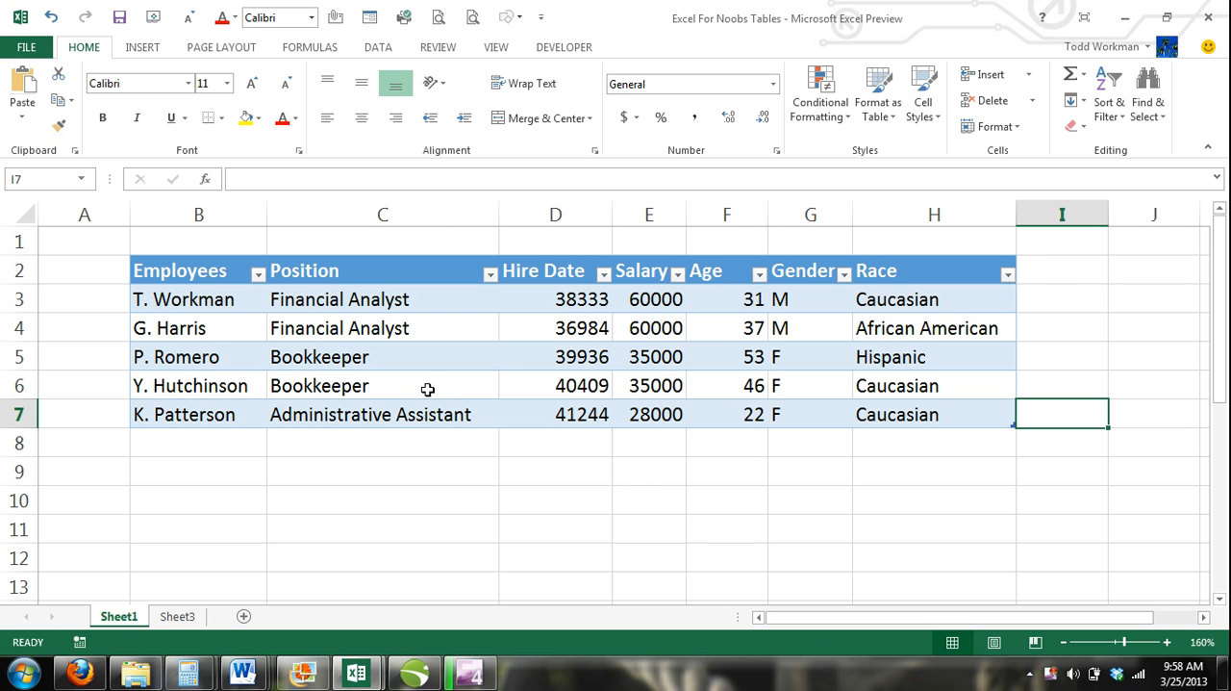
pyautogui.click(383, 385)
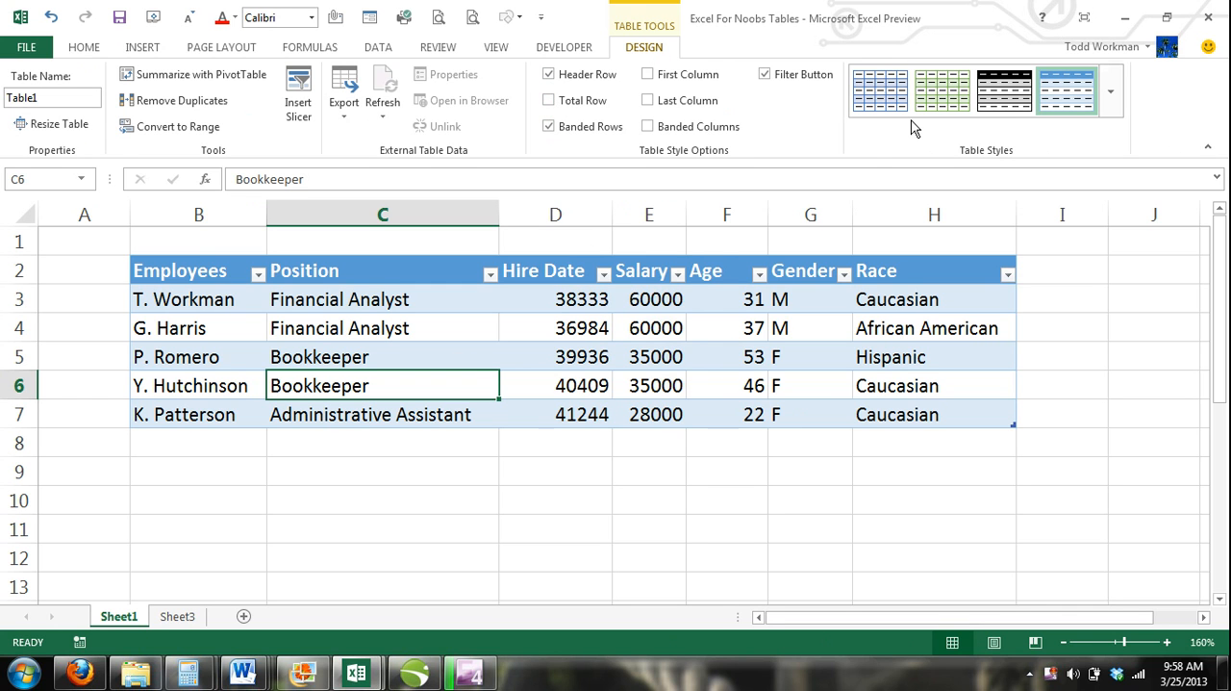
# - Browse the Table Styles gallery, then show the Employees column's sort and filter menu
pyautogui.click(941, 90)
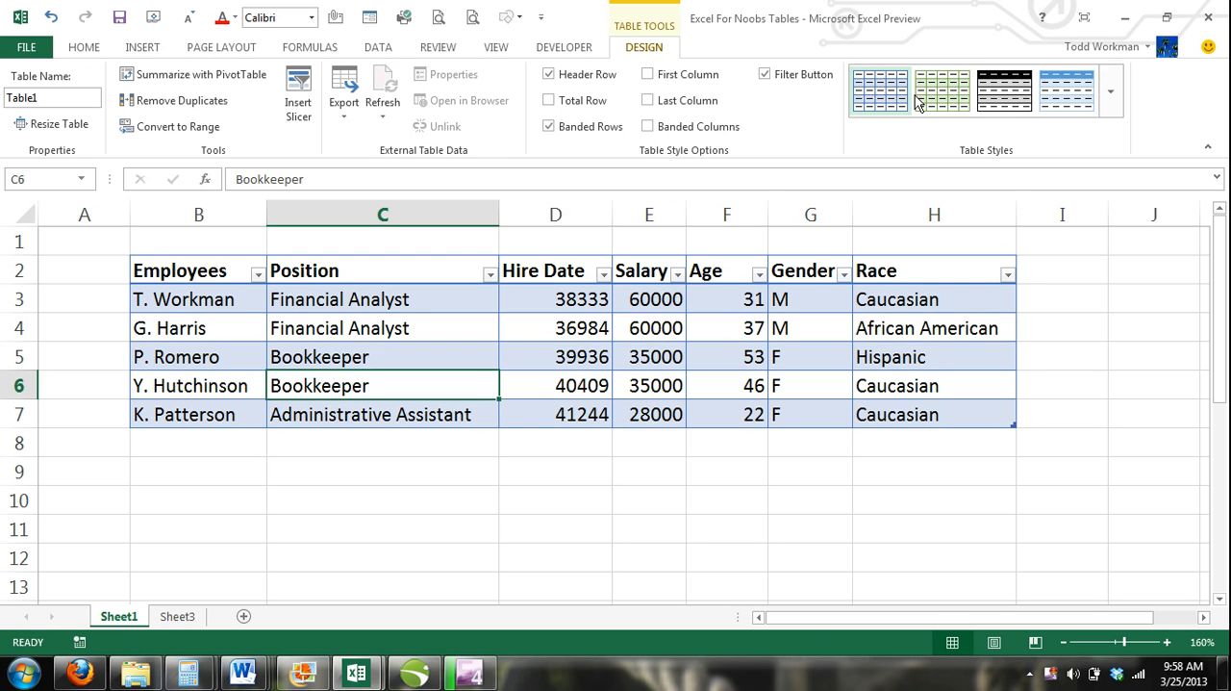
pyautogui.click(1066, 91)
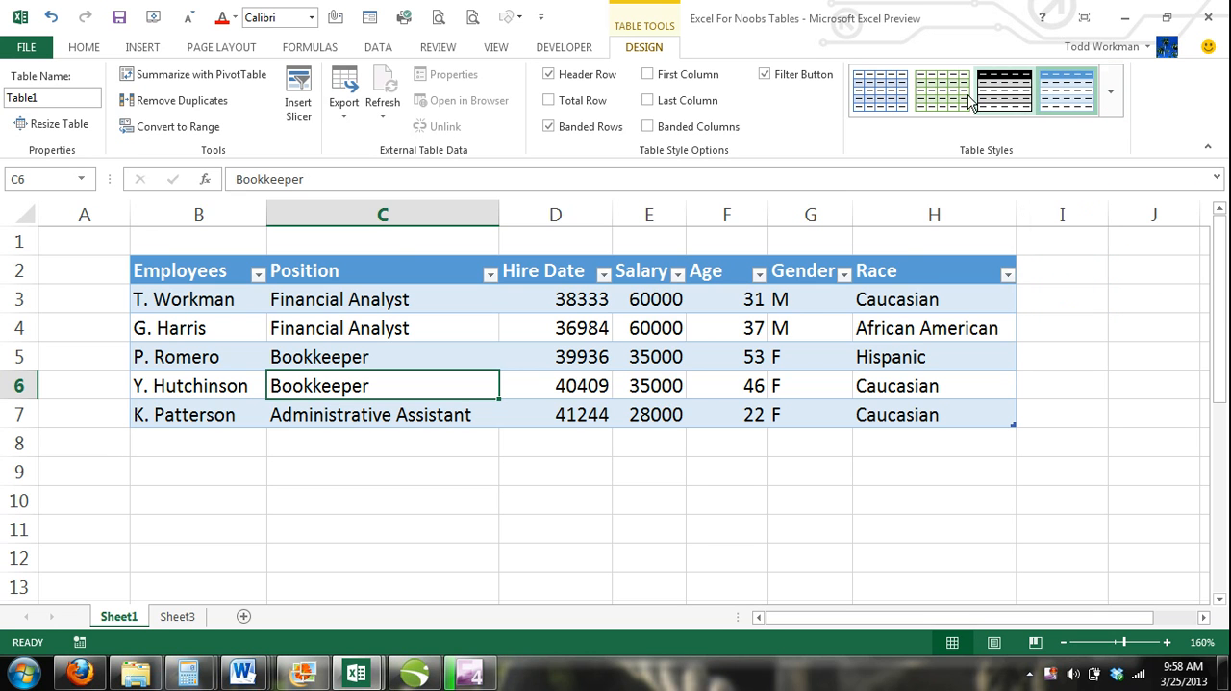
pyautogui.click(258, 269)
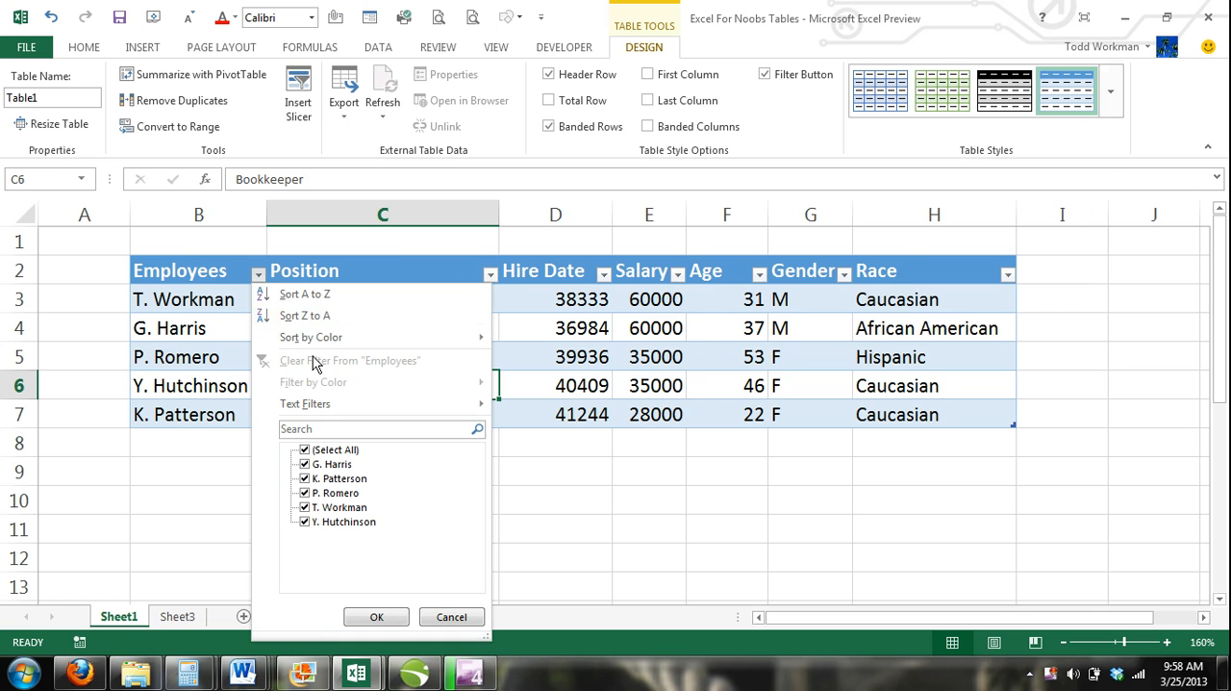
# - Sort the table by Employees A to Z and deselect it to view the result
pyautogui.click(377, 616)
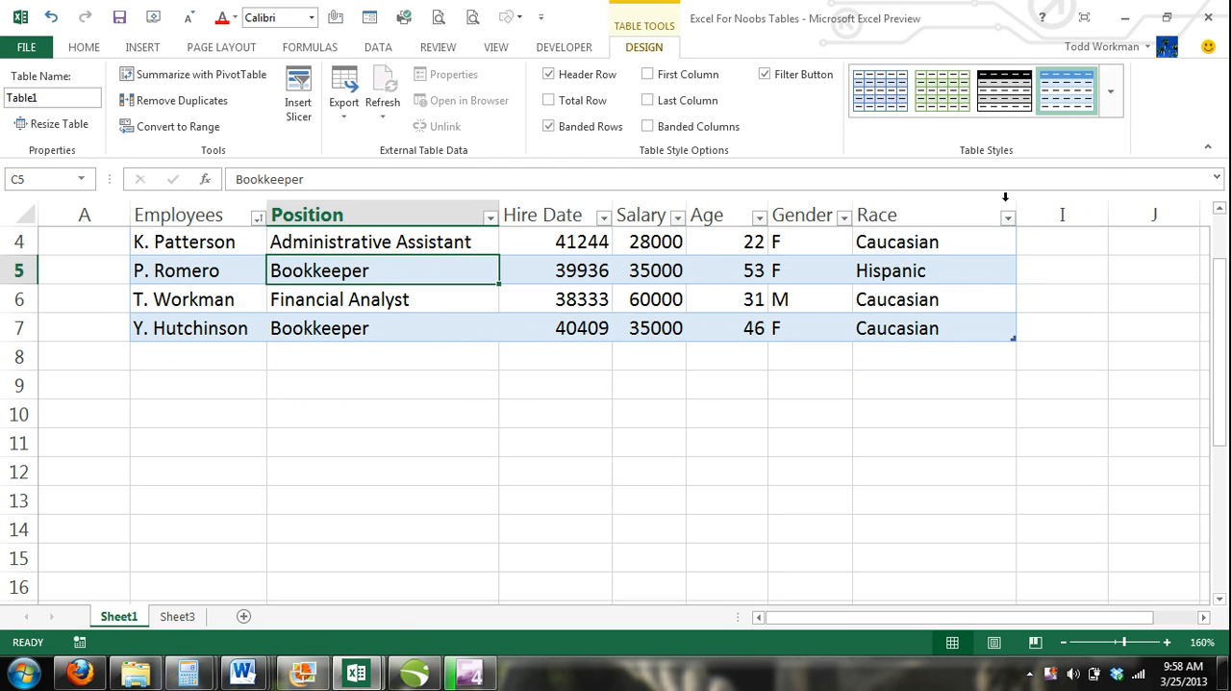
pyautogui.scroll(-3)
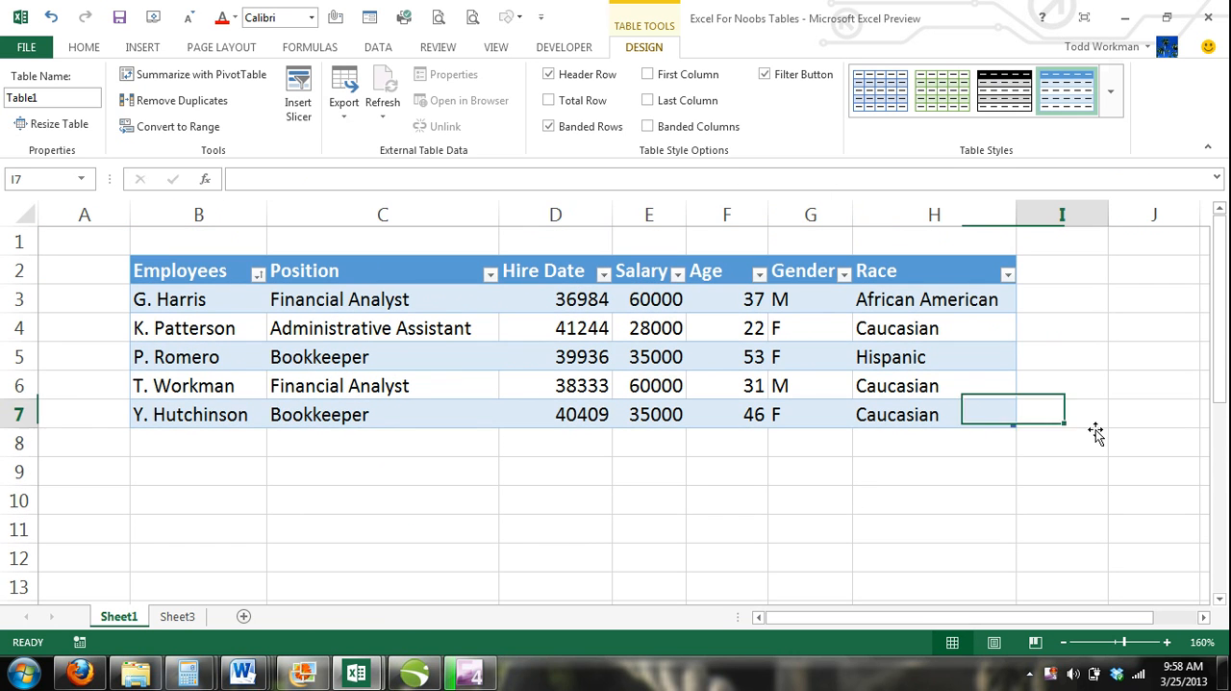
pyautogui.click(85, 46)
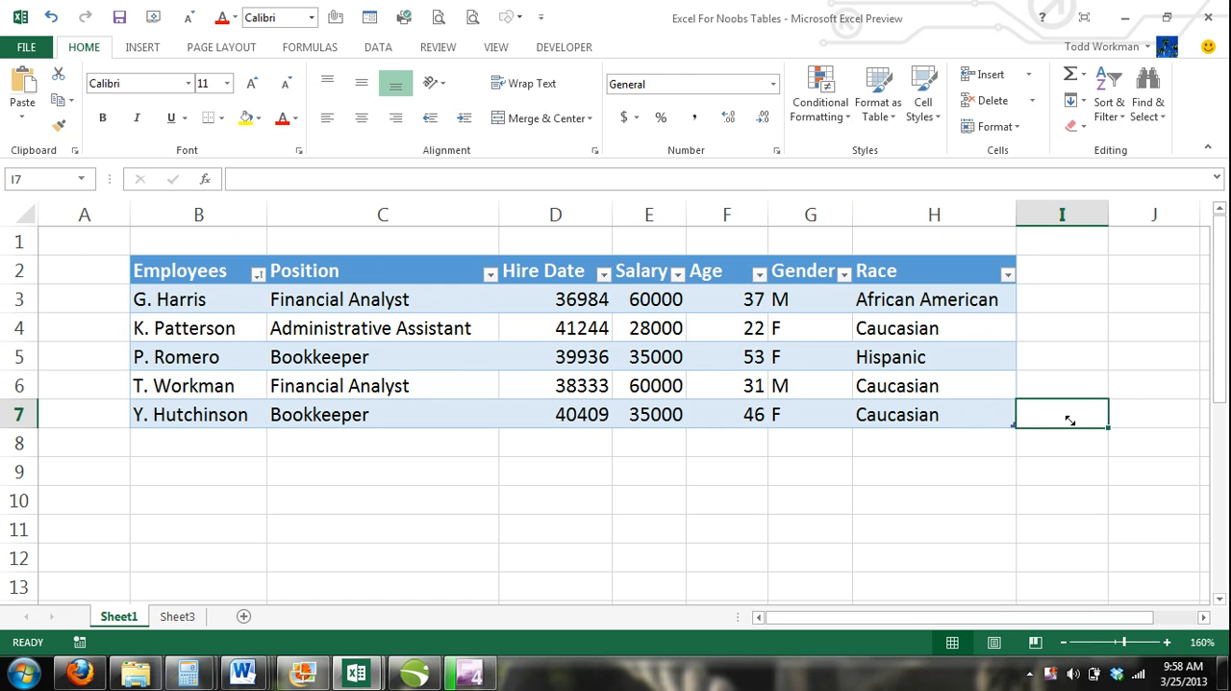